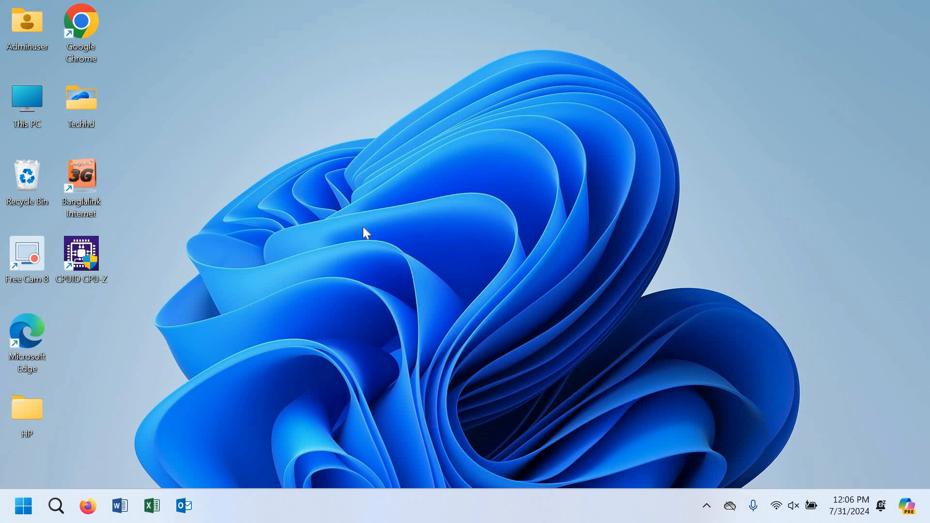
mouse_move(80, 26)
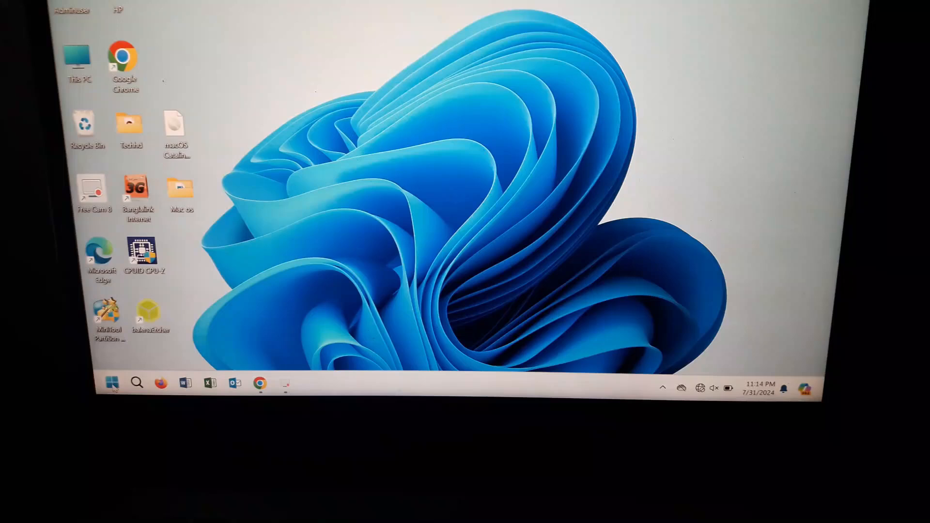
Step: Restart the Windows 11 PC from the Start menu's power options
left_click(111, 383)
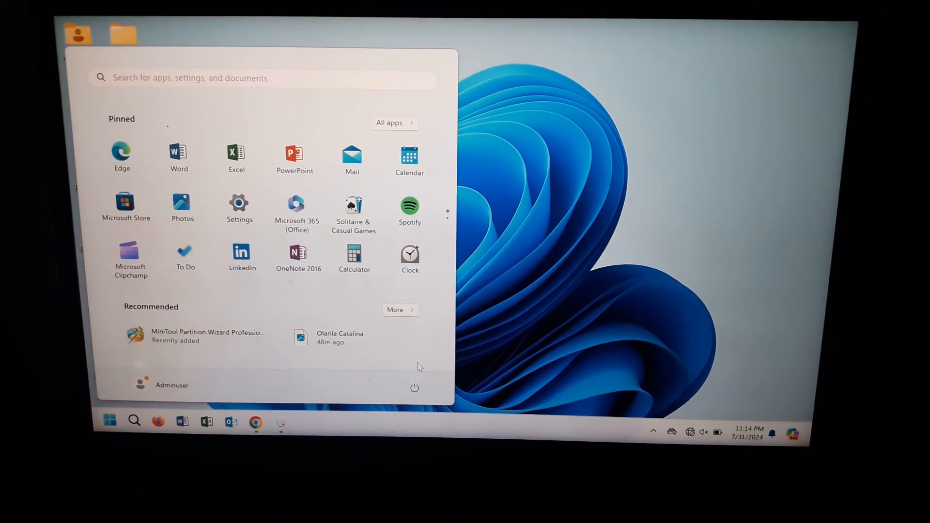
left_click(414, 387)
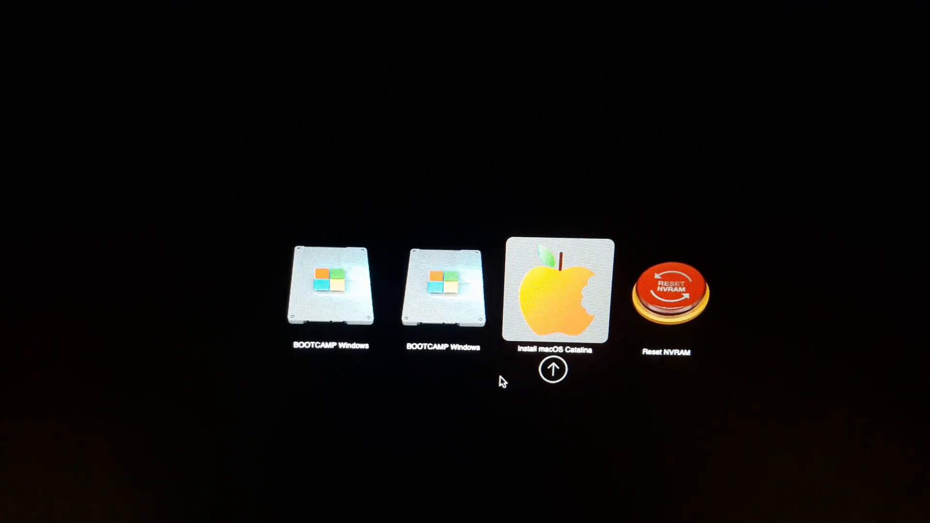
Step: Boot the Install macOS Catalina entry from the OpenCore picker
left_click(554, 286)
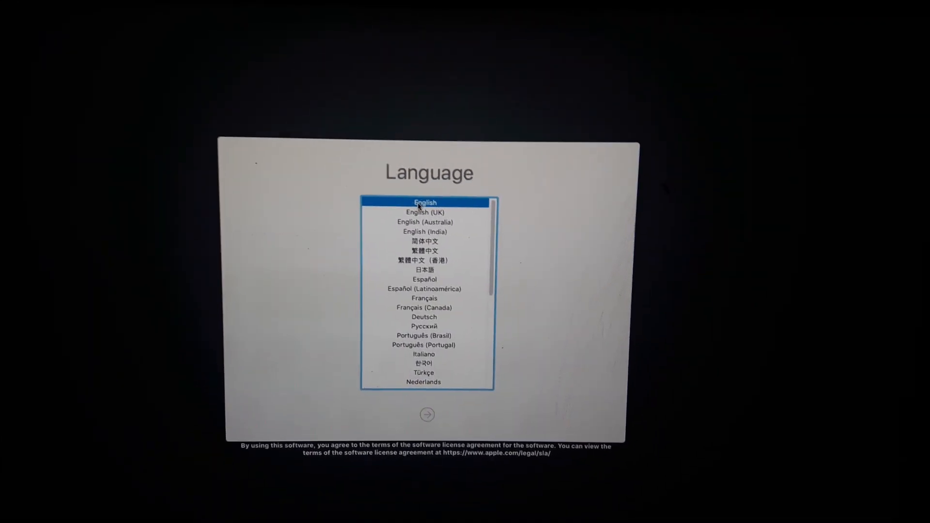
Step: Choose English as the installer language, then select Disk Utility in macOS Utilities
left_click(426, 415)
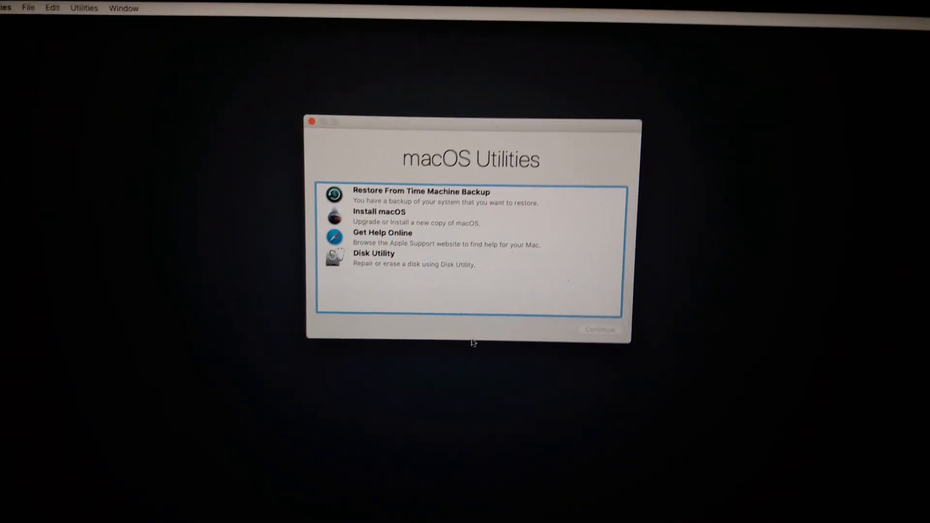
left_click(420, 191)
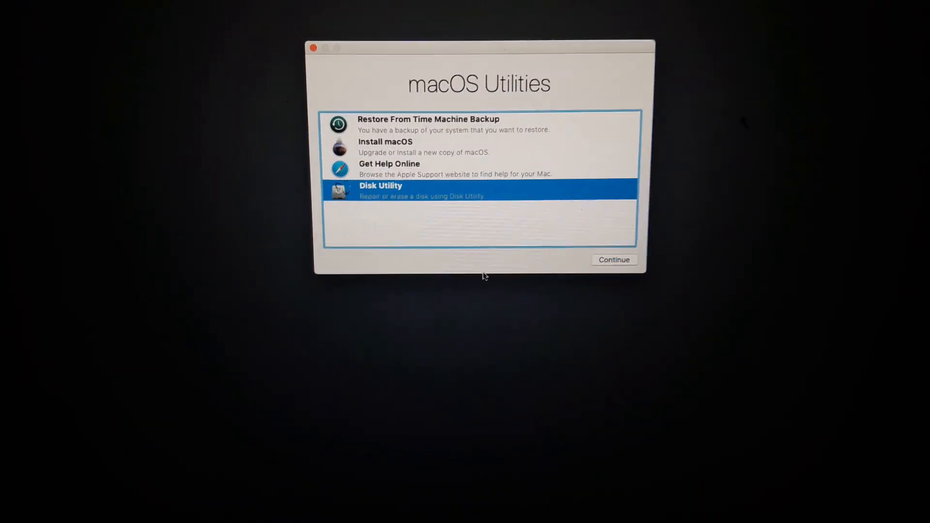
Step: Erase the 120.03 GB external SSD as an APFS volume named 'mac', then quit Disk Utility
left_click(613, 260)
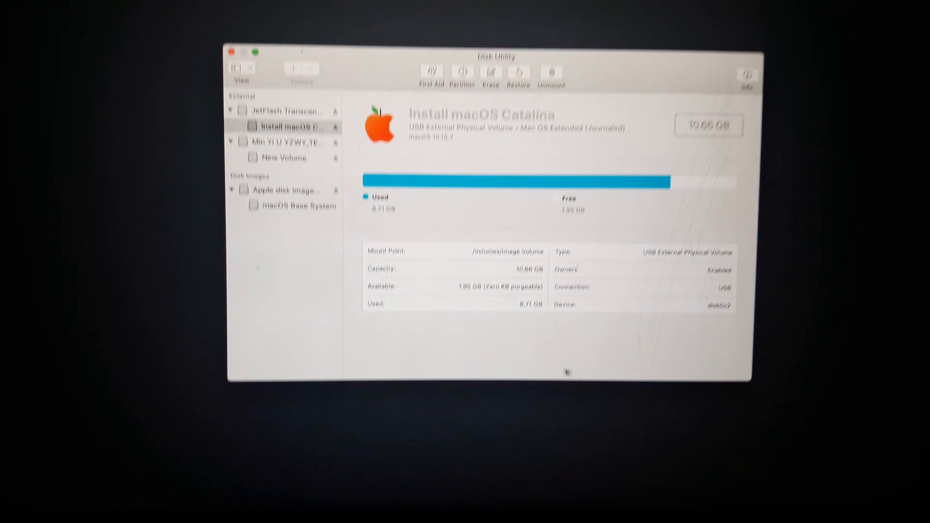
left_click(279, 200)
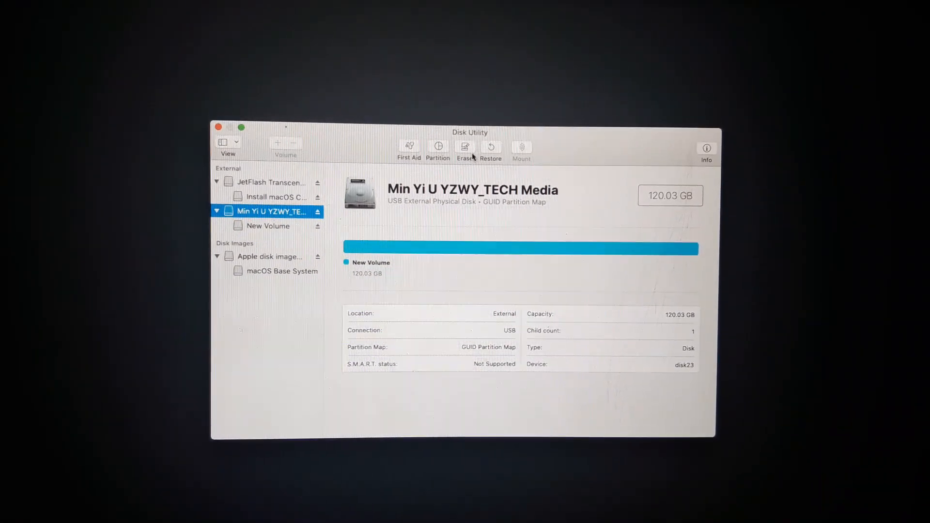
left_click(465, 147)
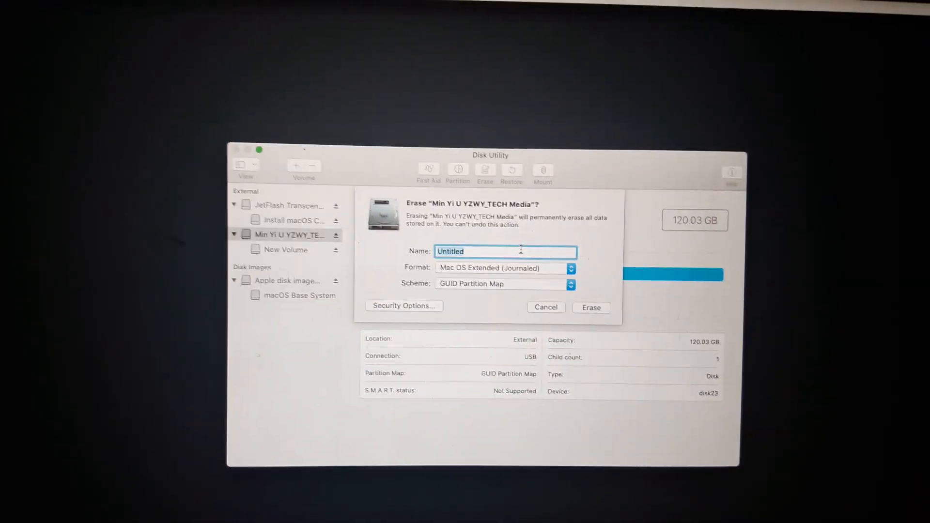
type("ma")
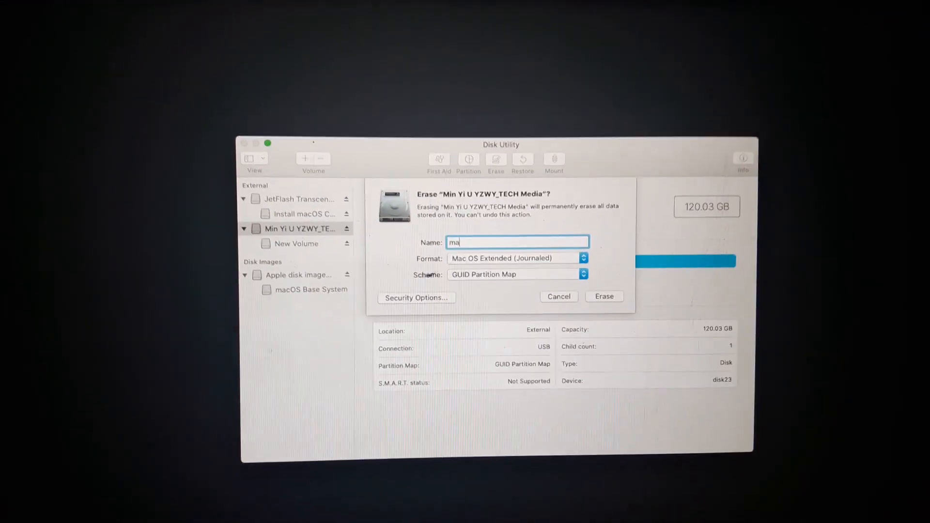
type("c")
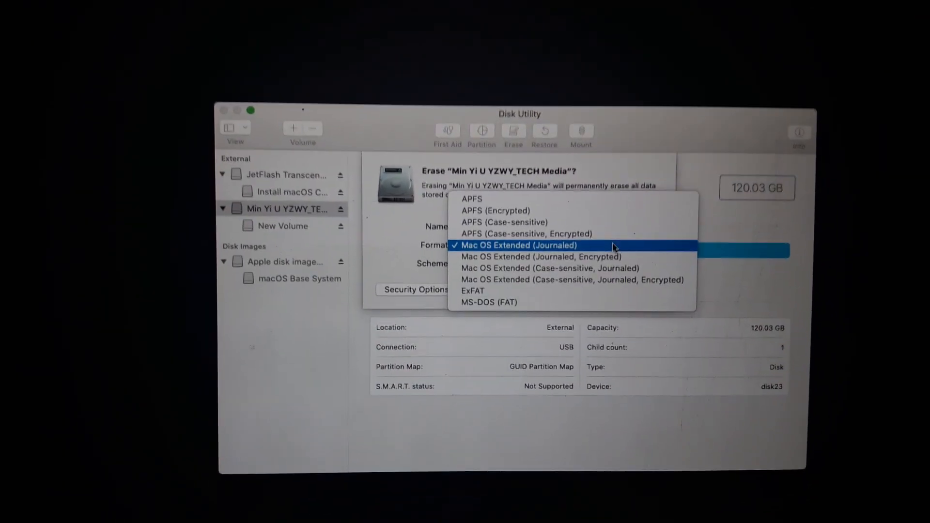
left_click(471, 199)
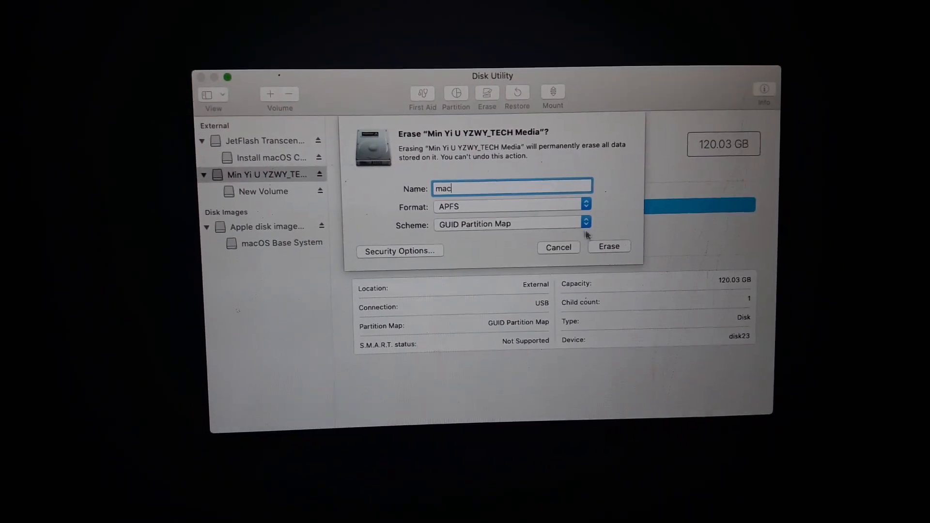
left_click(608, 246)
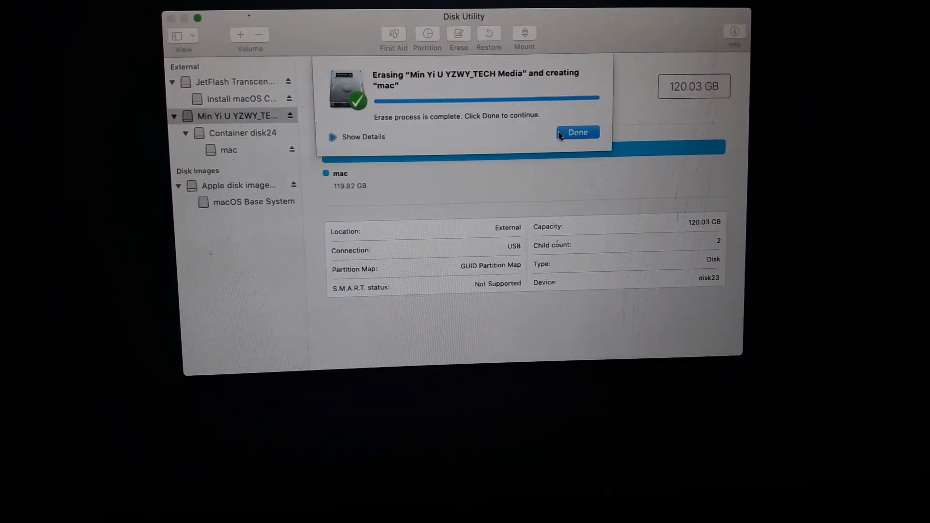
left_click(576, 132)
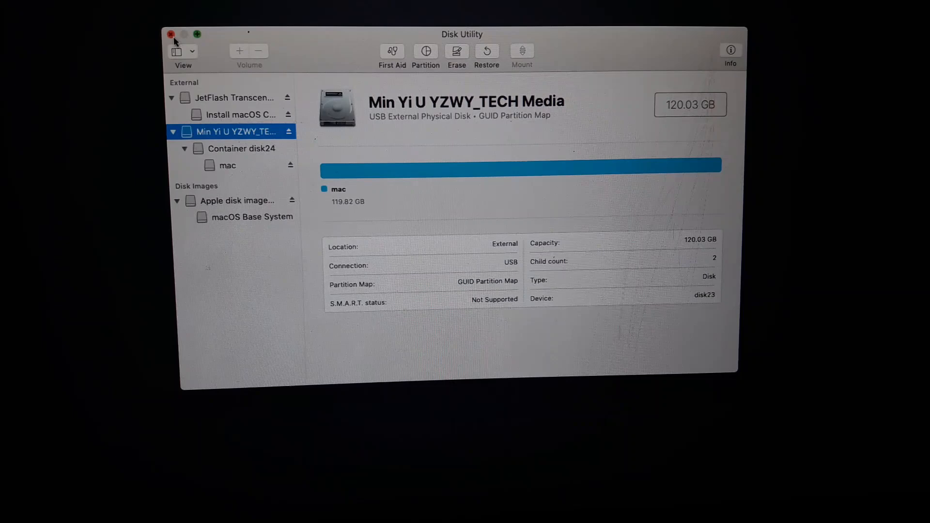
left_click(171, 34)
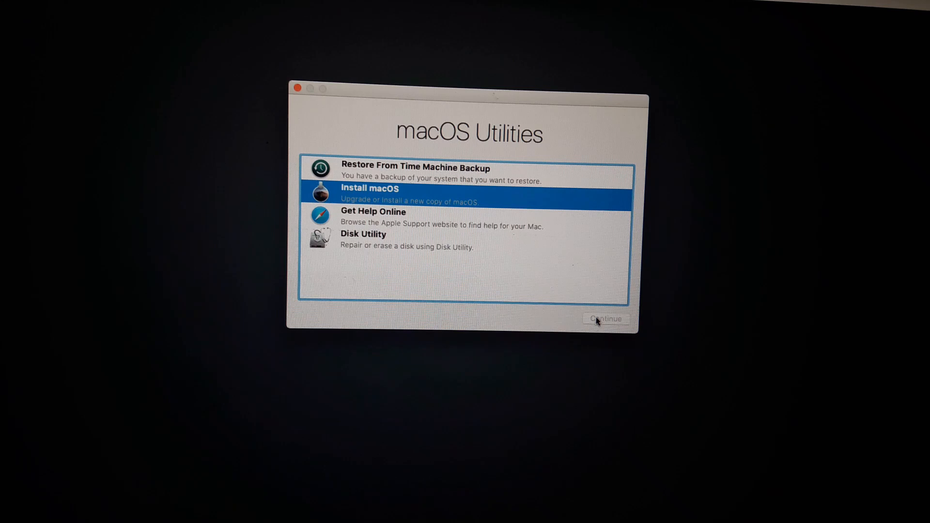
Step: Start Install macOS and agree to the Catalina software license
left_click(605, 319)
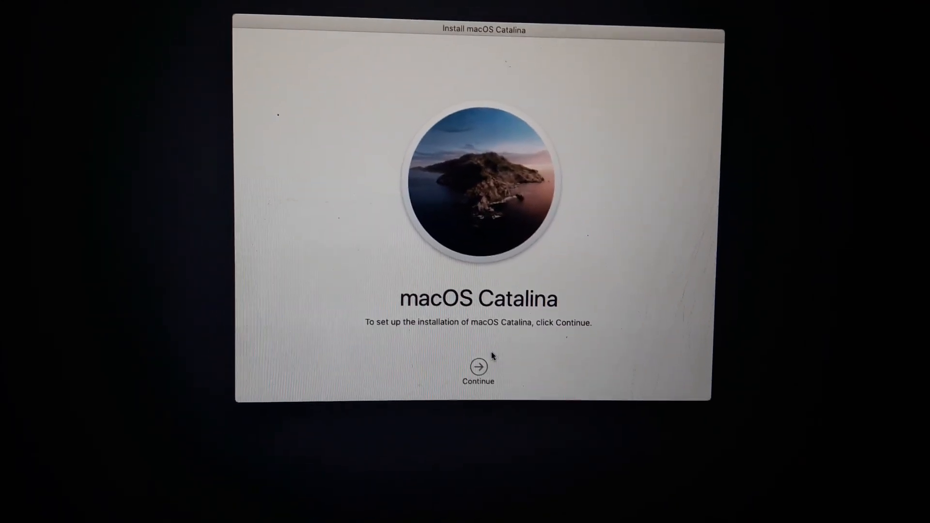
left_click(478, 366)
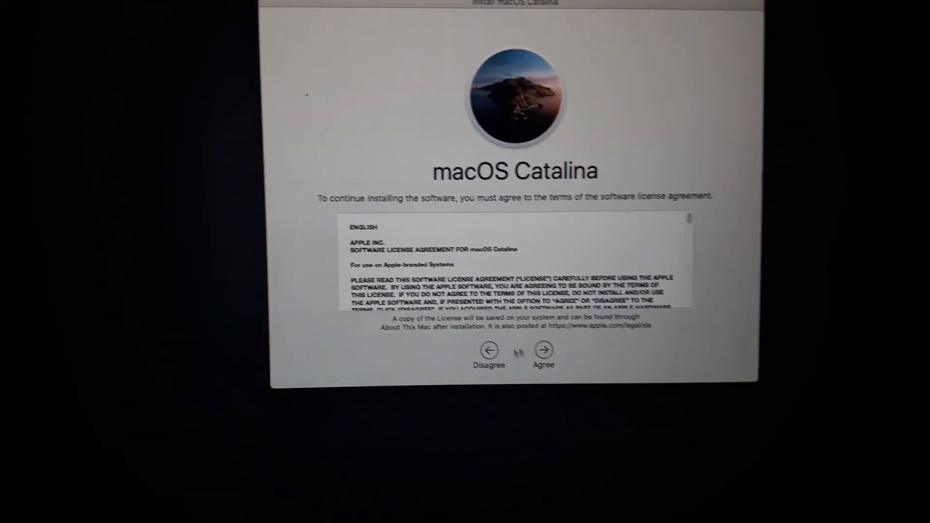
left_click(542, 350)
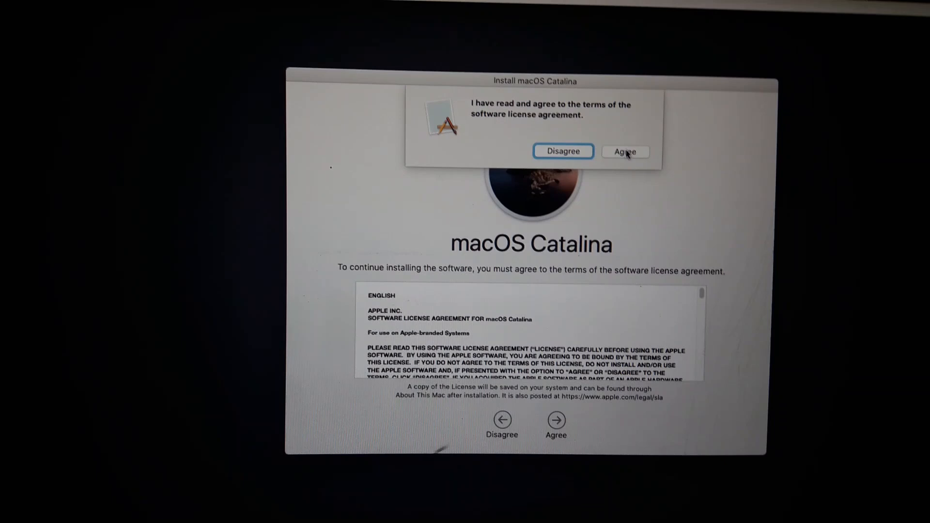
left_click(624, 152)
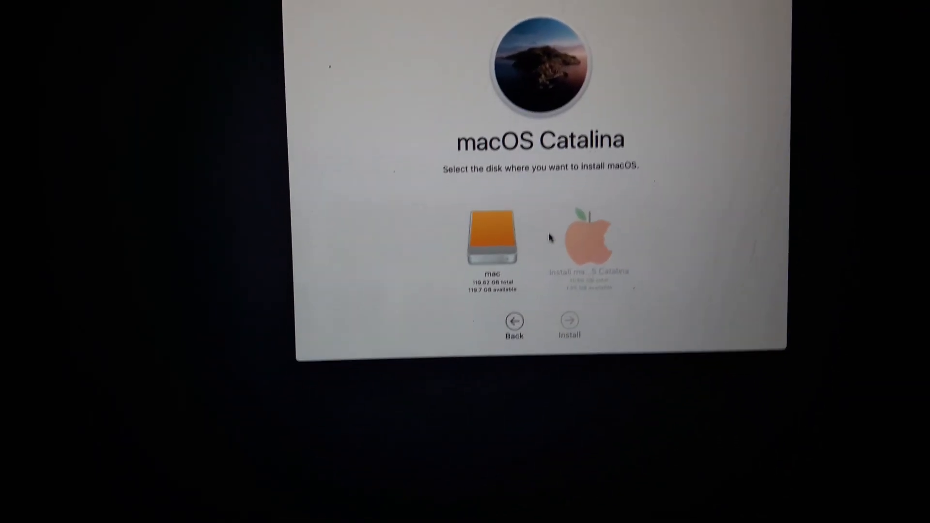
Step: Install Catalina onto the 'mac' disk, proceeding past the power adapter warning
left_click(493, 237)
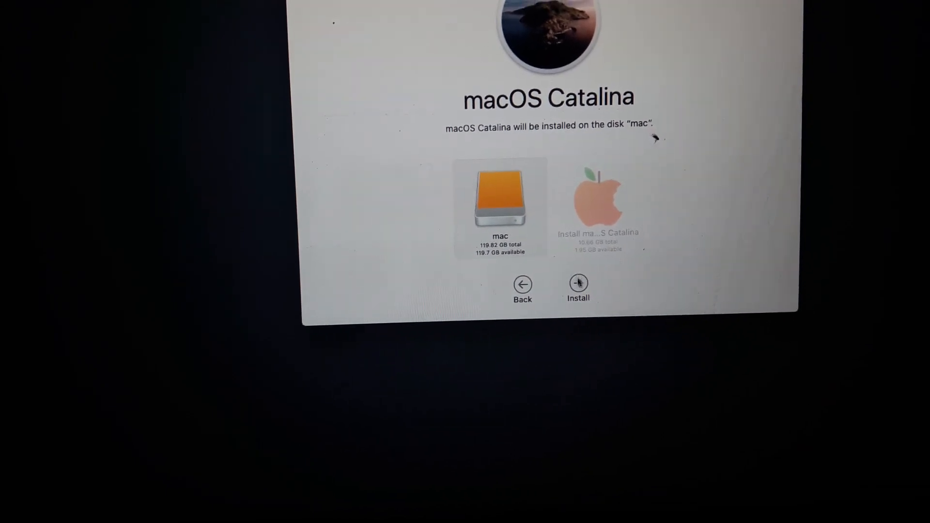
left_click(578, 284)
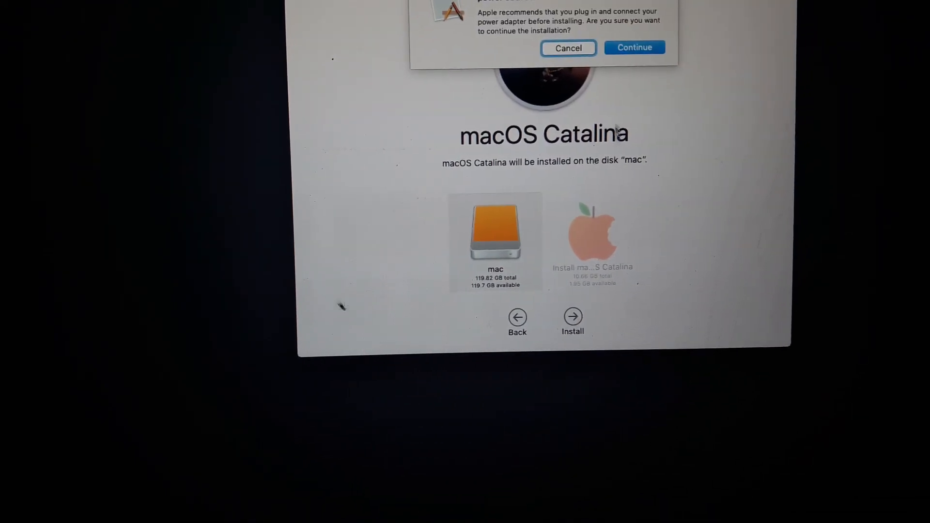
left_click(634, 48)
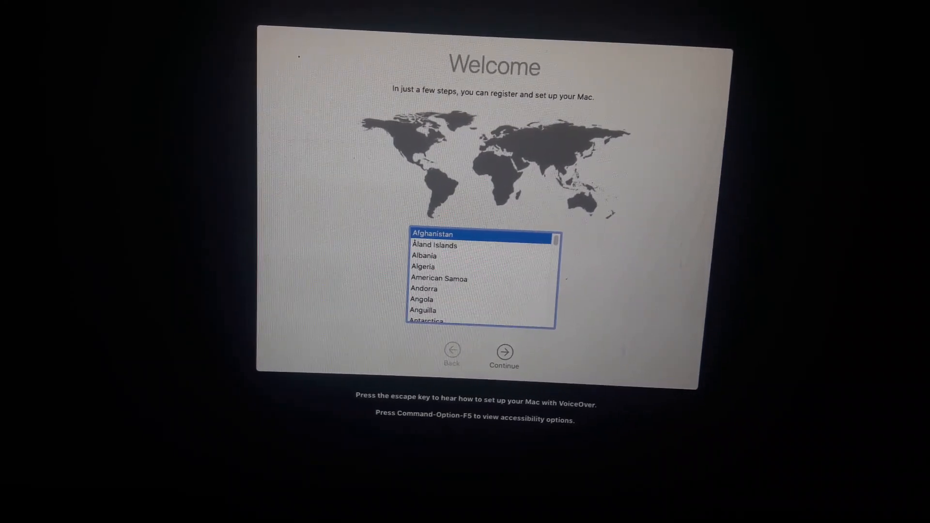
Step: Choose Bangladesh as the country in the Welcome screen
left_click(422, 309)
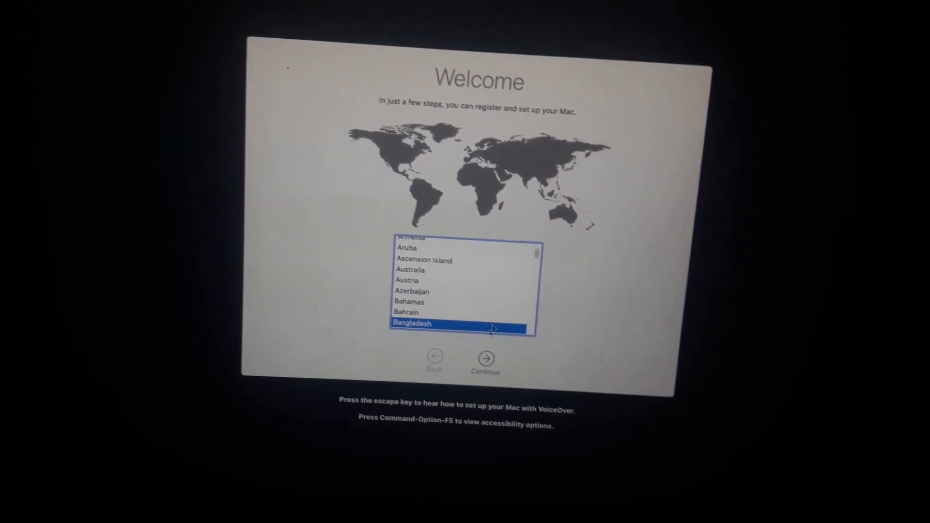
left_click(485, 358)
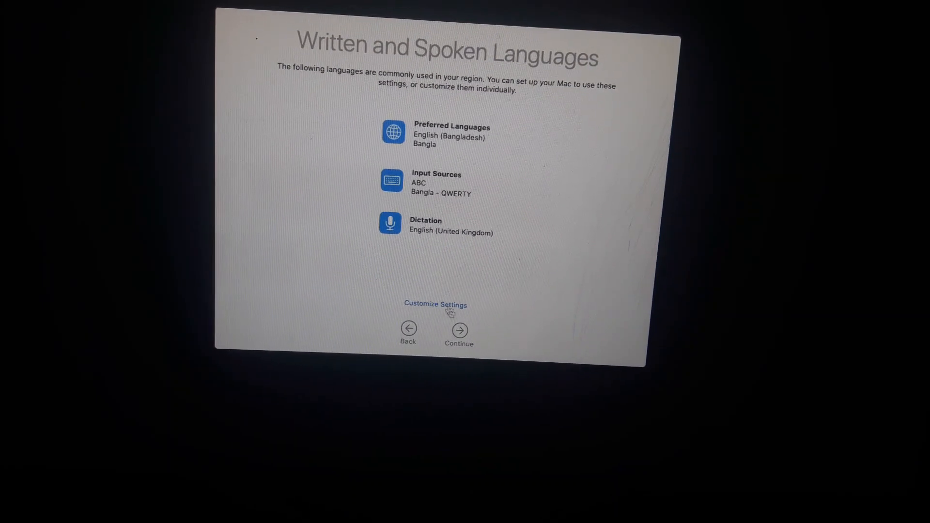
Step: Accept the language settings, continue without internet, and agree to the macOS license
left_click(459, 330)
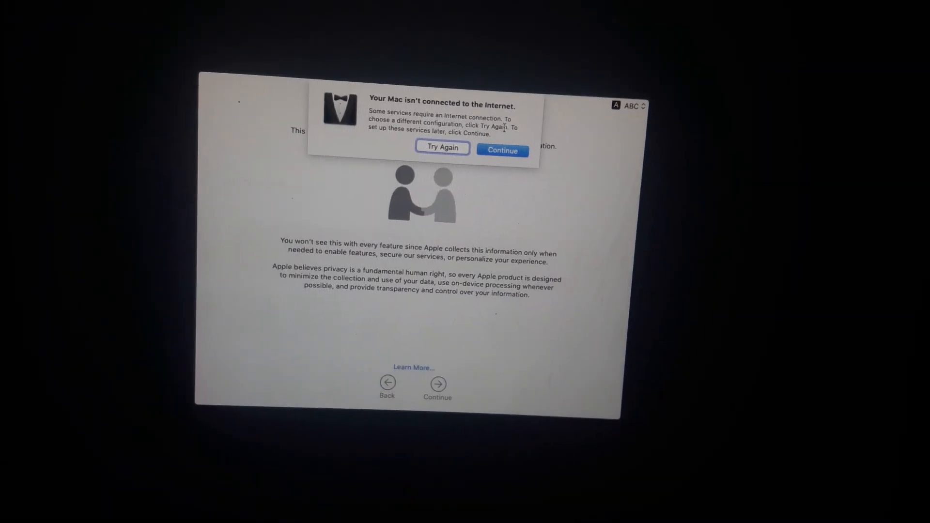
left_click(502, 151)
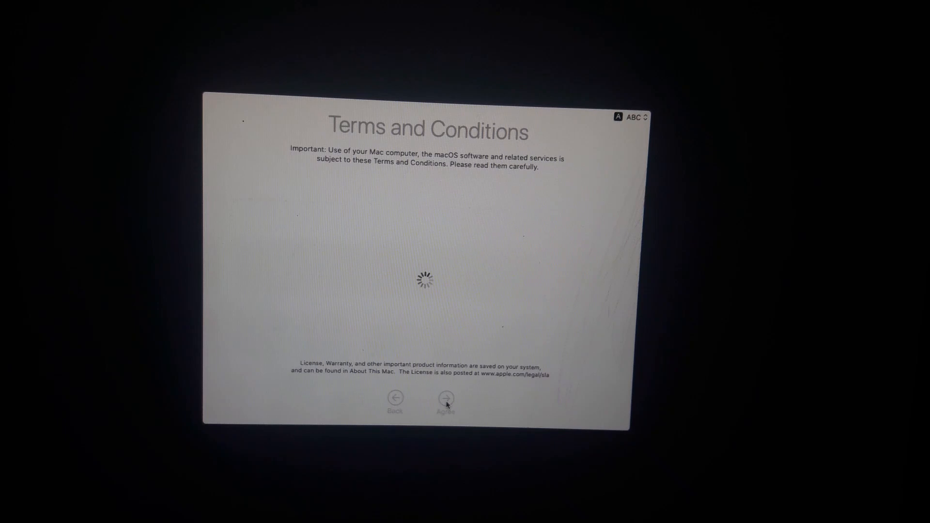
left_click(444, 404)
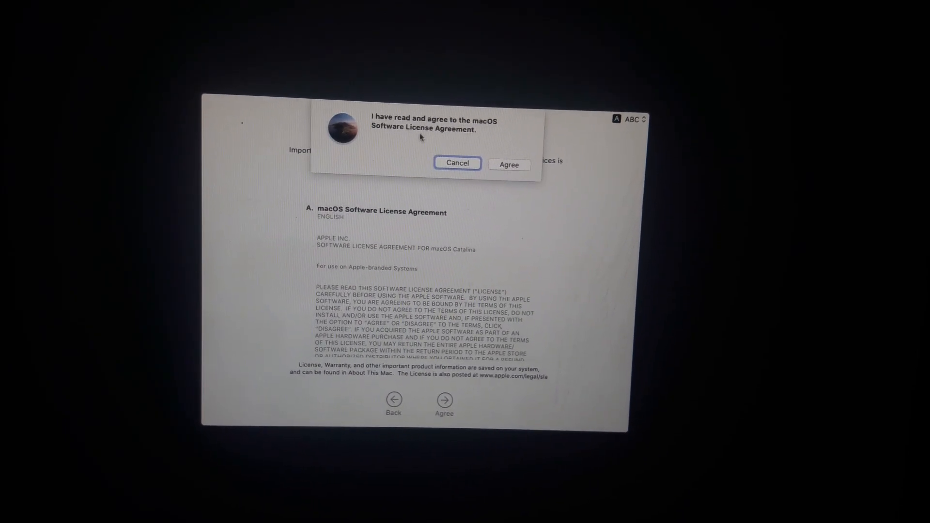
left_click(508, 164)
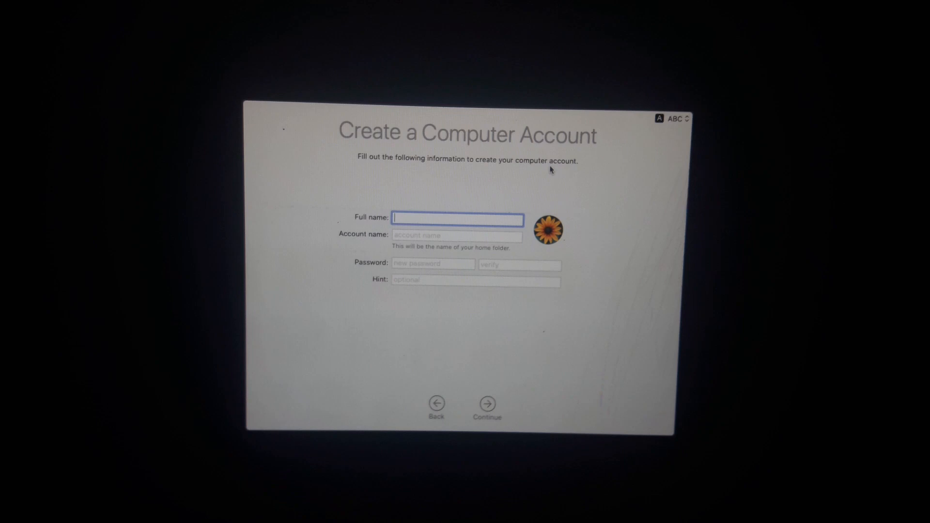
Step: Enter 'Techhd' as the account's full name
type("t")
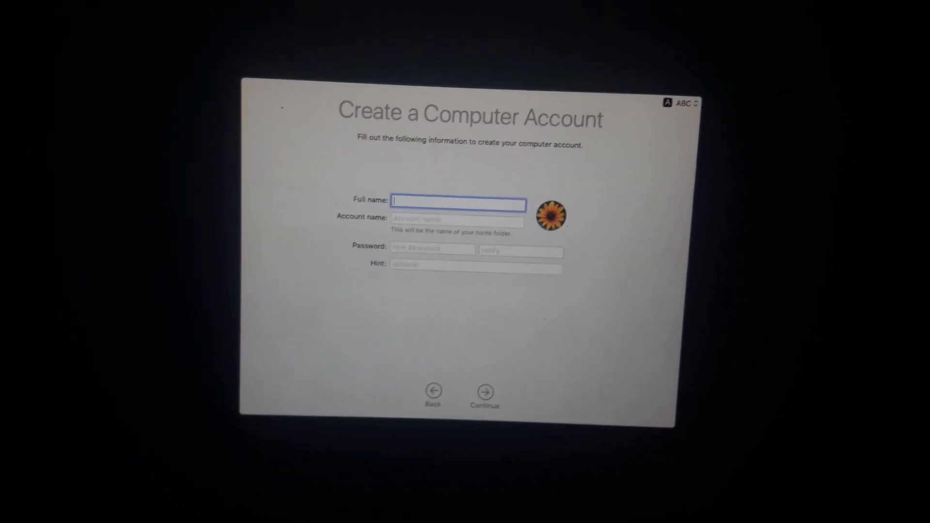
type("T")
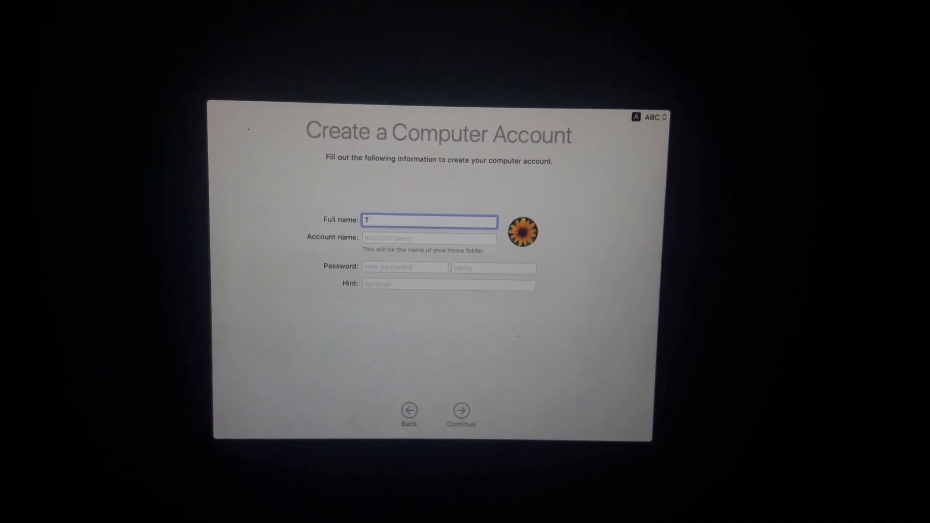
type("ech")
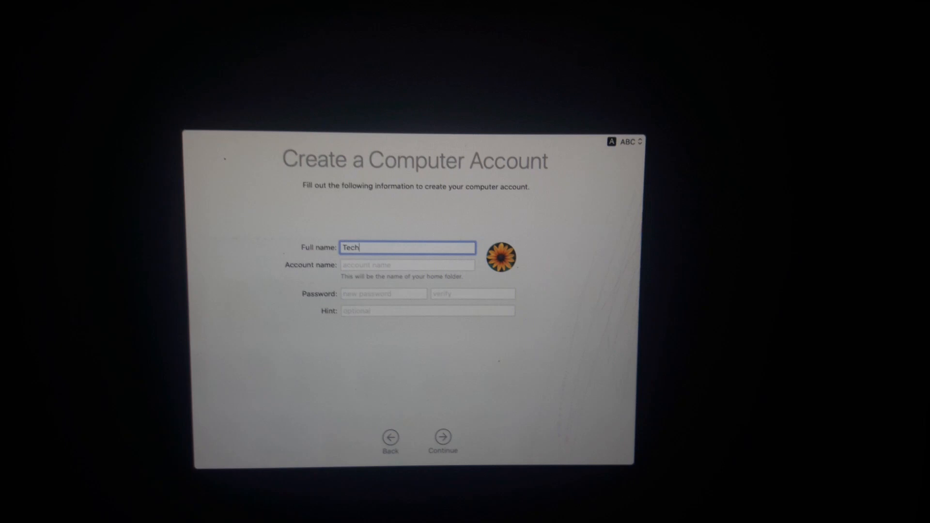
type("hd")
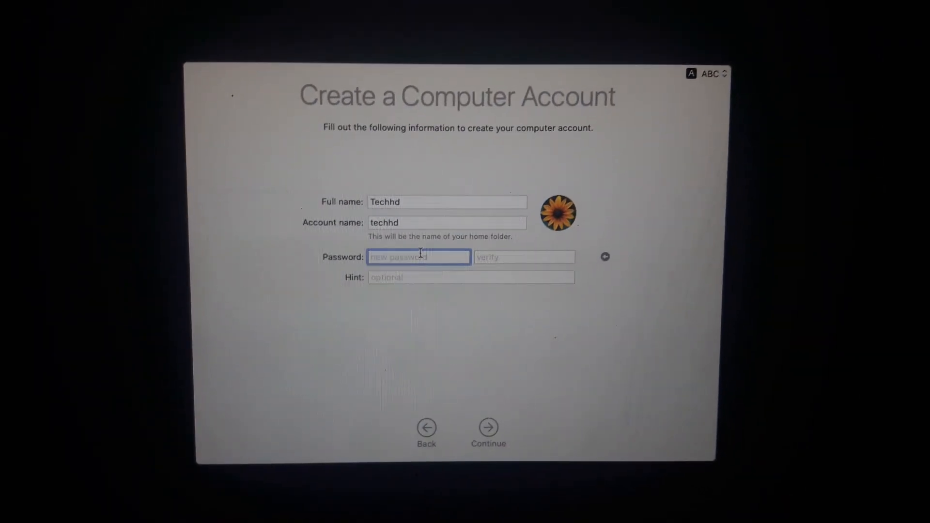
Step: Set and verify the account password with hint 'fl', then create the account
type("•••")
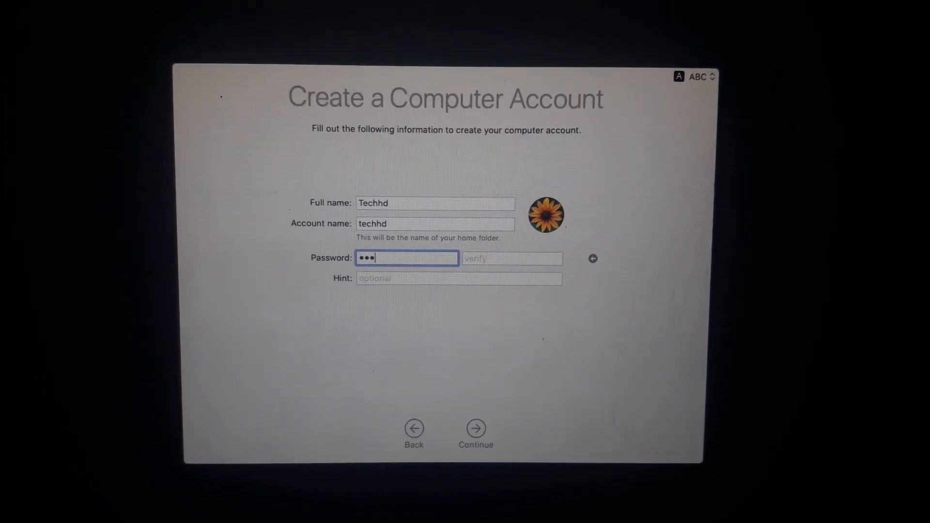
type("•")
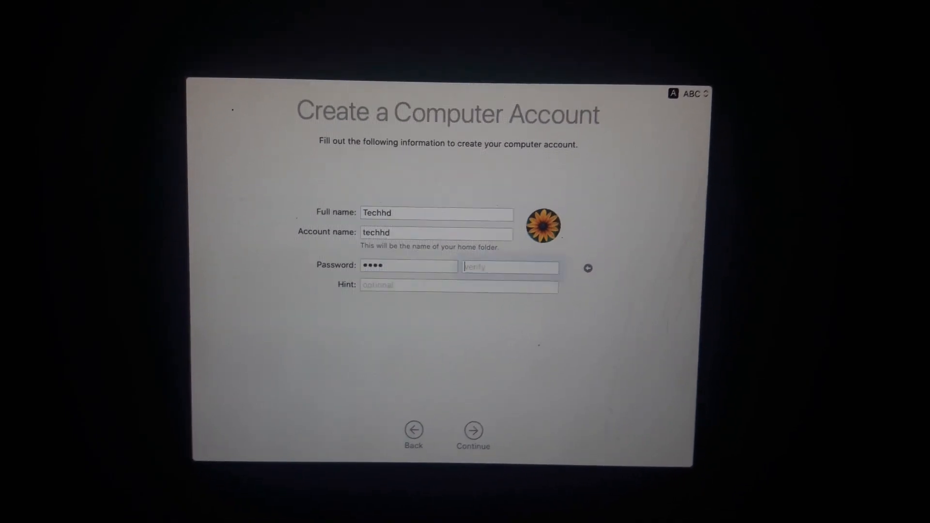
type("•••")
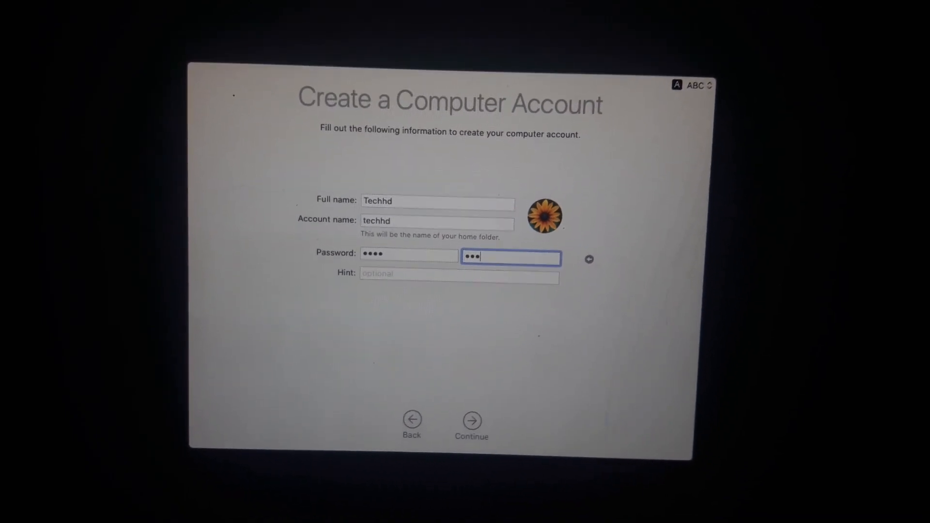
type("•")
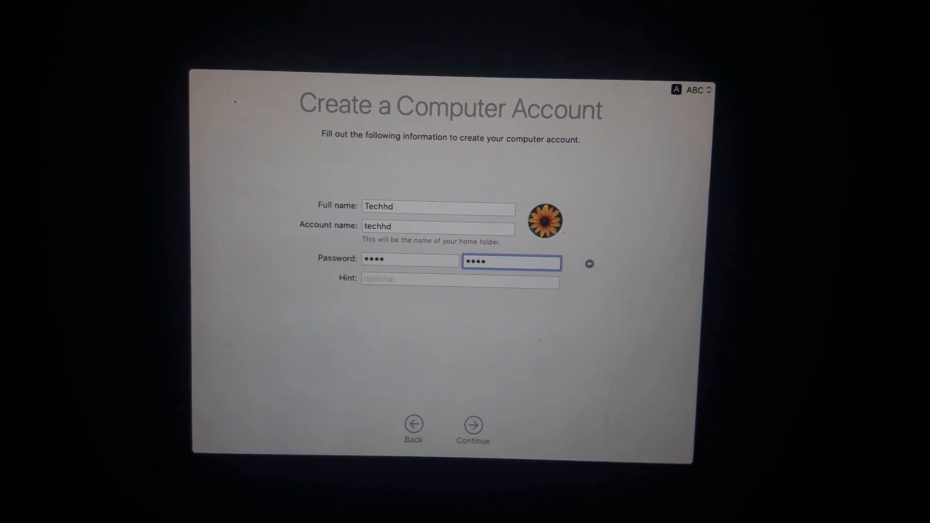
left_click(454, 282)
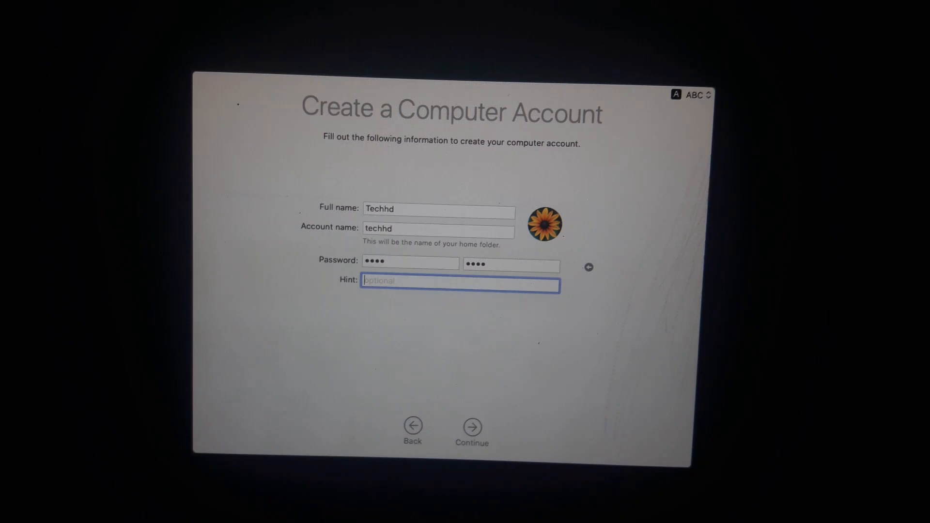
type("fl")
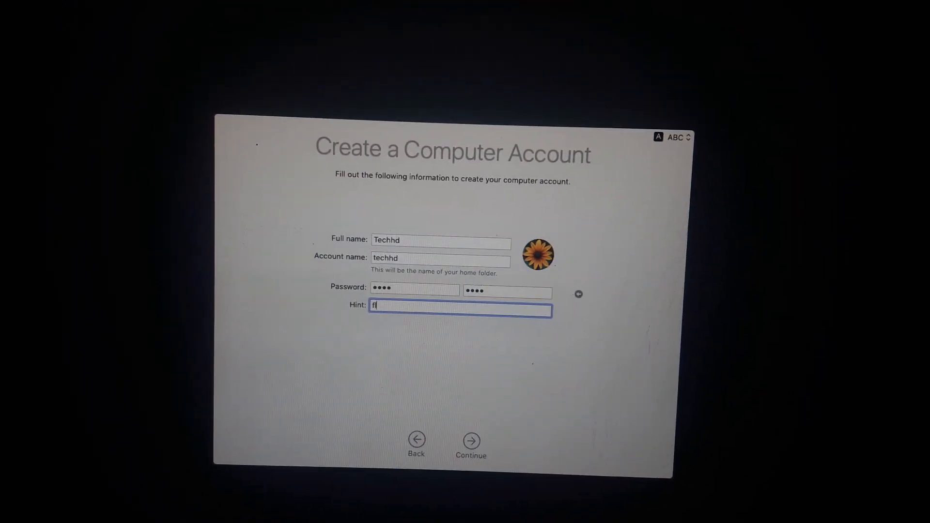
left_click(470, 441)
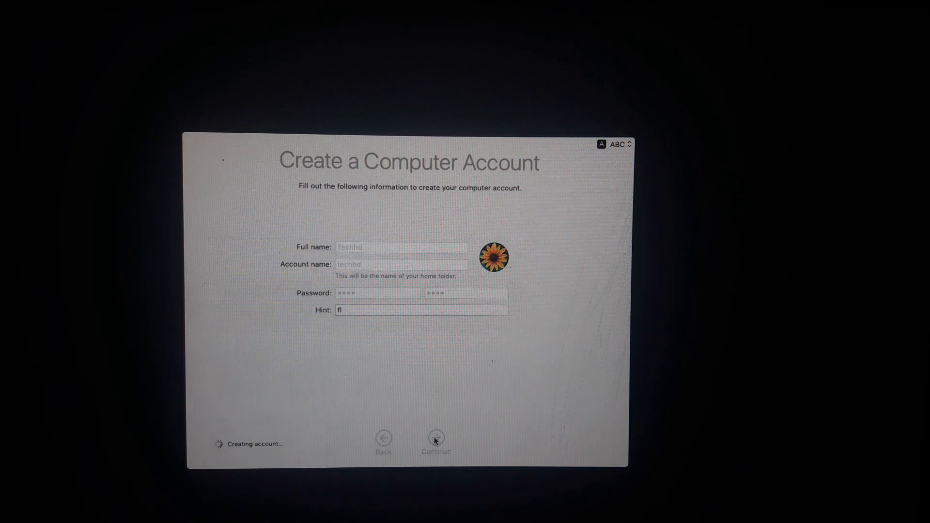
left_click(436, 438)
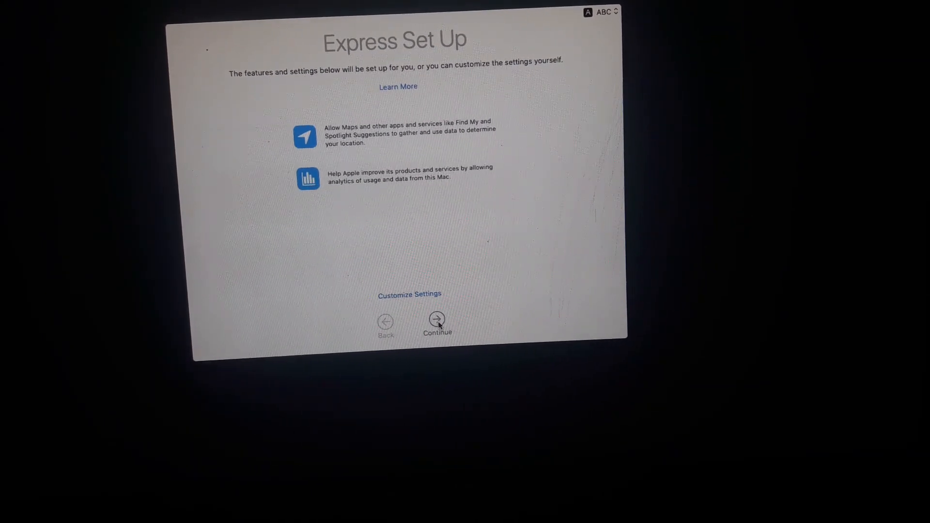
Step: Accept Express Set Up, skip crash-data sharing, defer Screen Time, and pass Siri
left_click(436, 320)
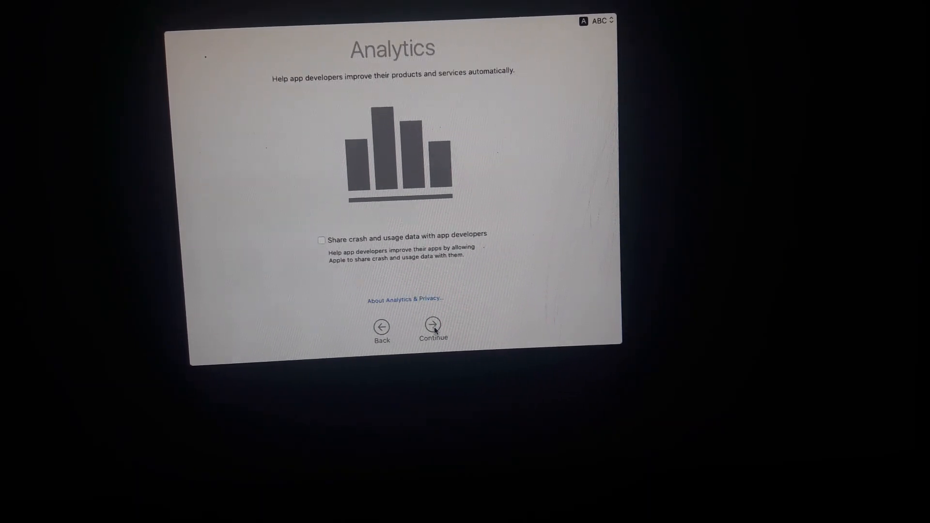
left_click(432, 325)
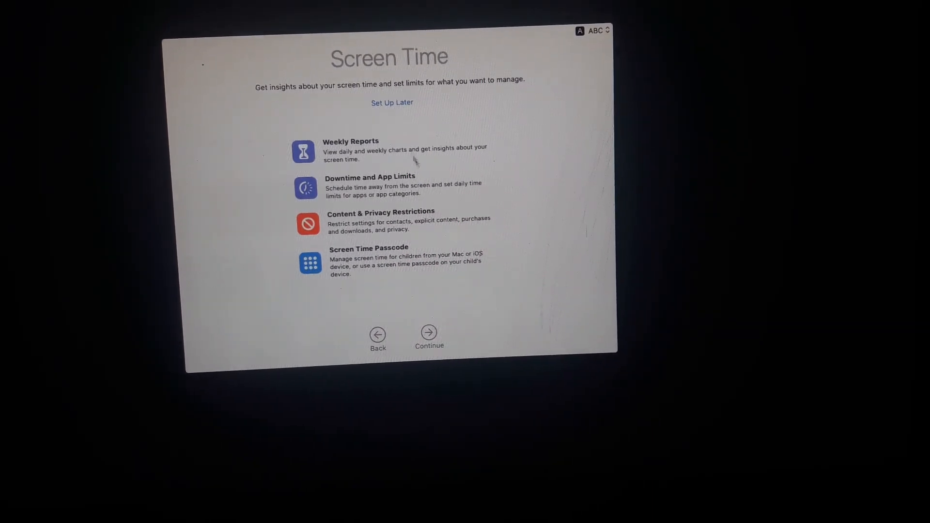
left_click(429, 332)
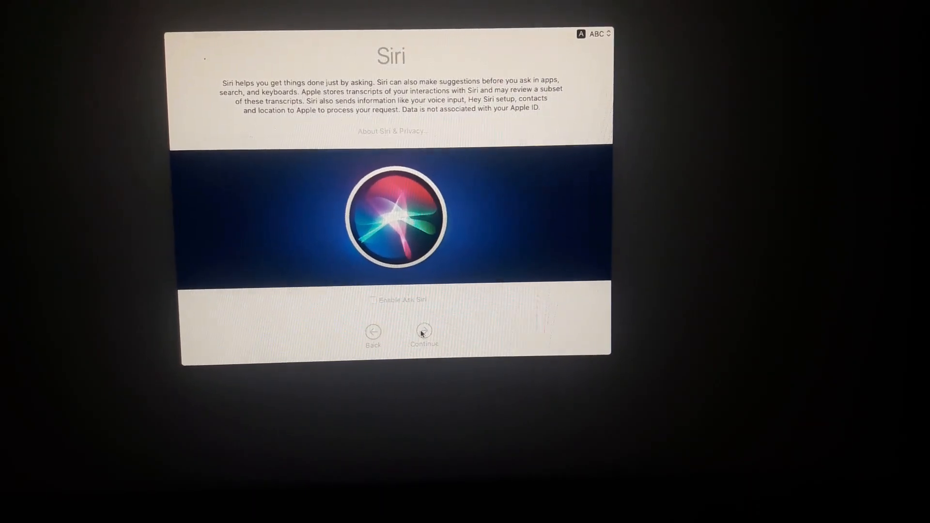
left_click(423, 331)
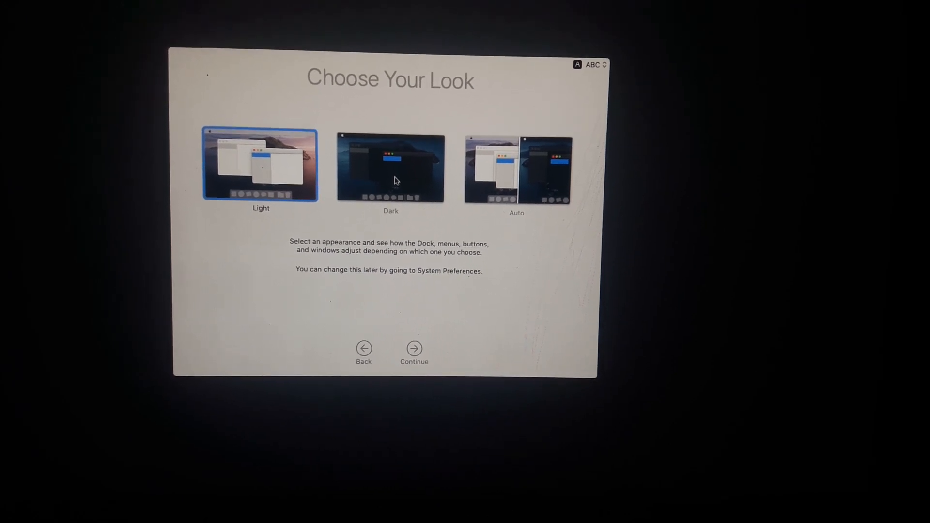
Step: Select the Dark appearance on Choose Your Look and continue
left_click(390, 168)
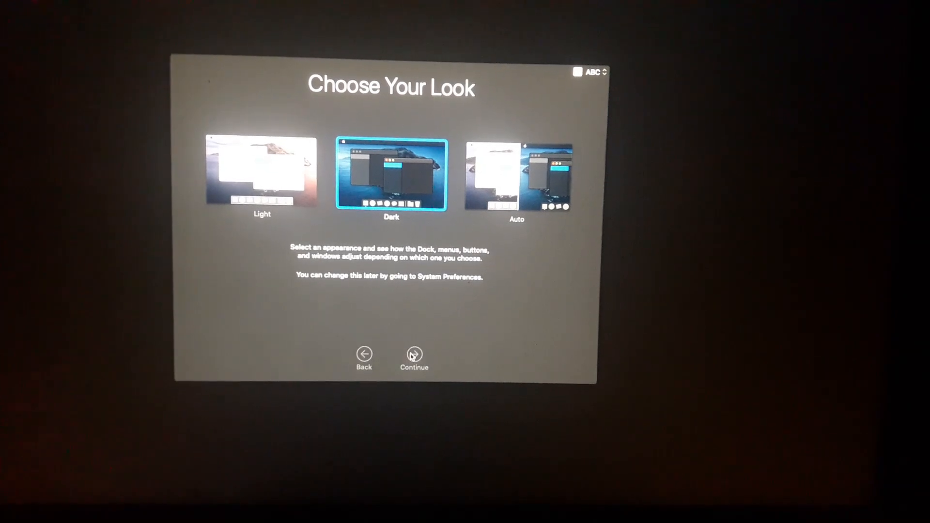
left_click(413, 353)
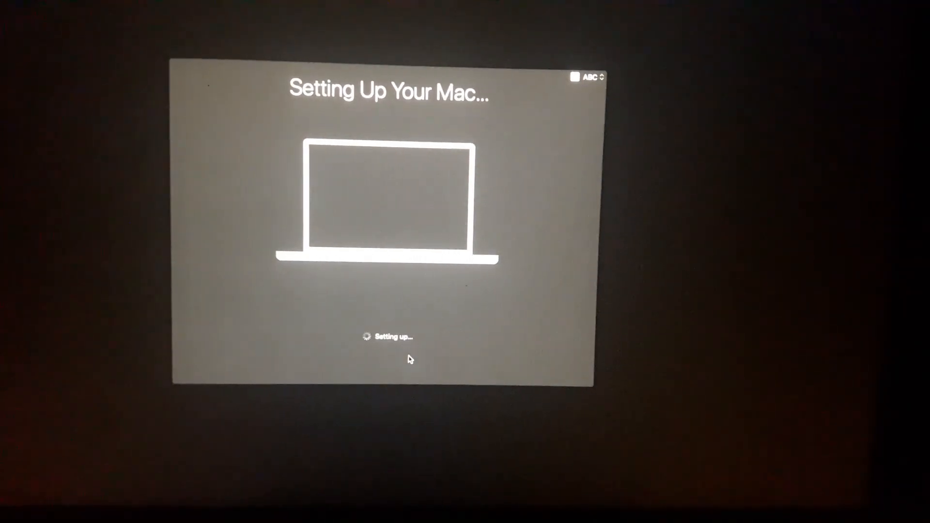